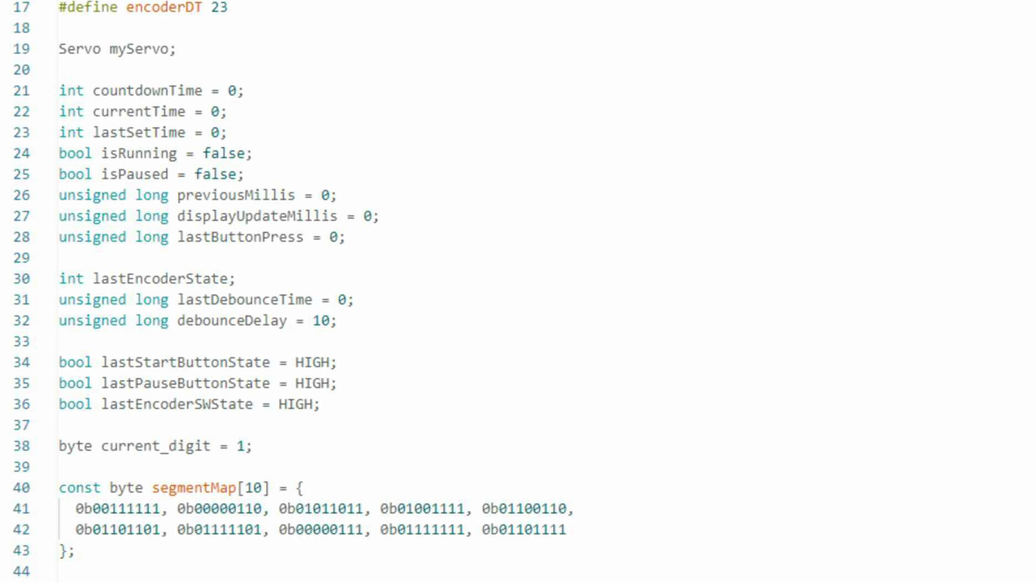
Scroll from the segmentMap array down to the pin configuration in setup().
{"action": "scroll", "scroll_direction": "down", "scroll_amount": 3}
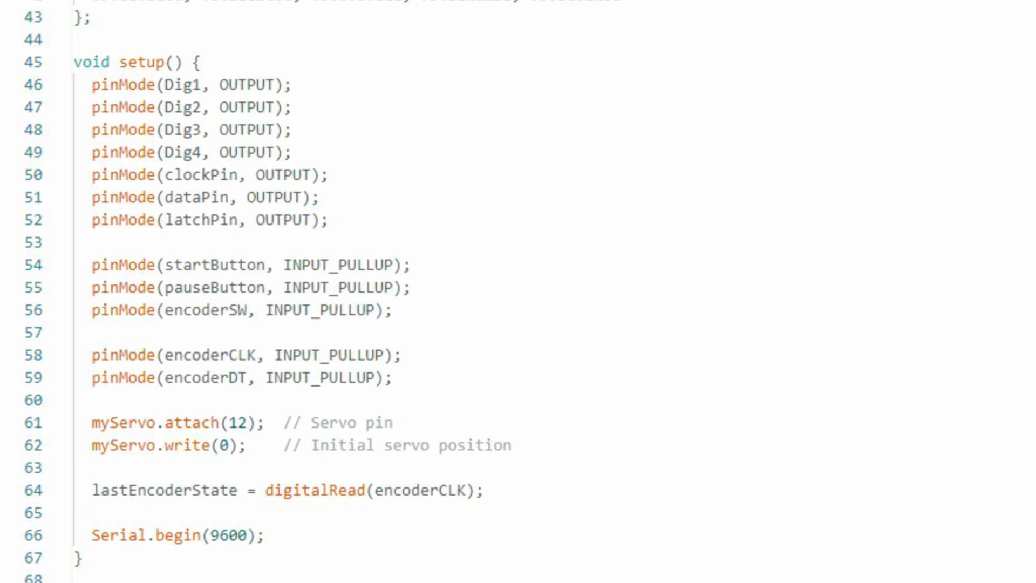
{"action": "scroll", "scroll_direction": "down", "scroll_amount": 3}
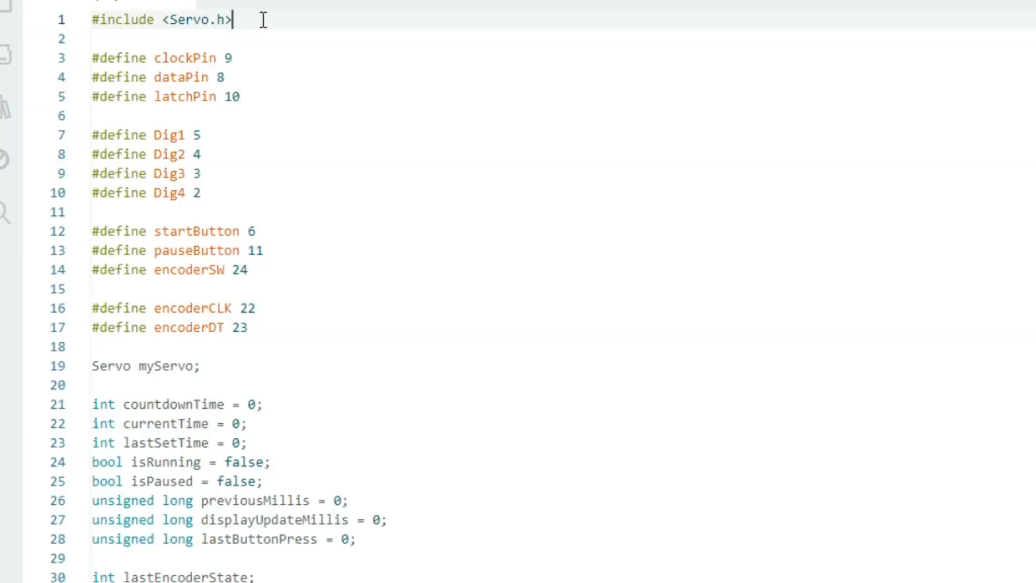
{"action": "mouse_move", "coordinate": [224, 373]}
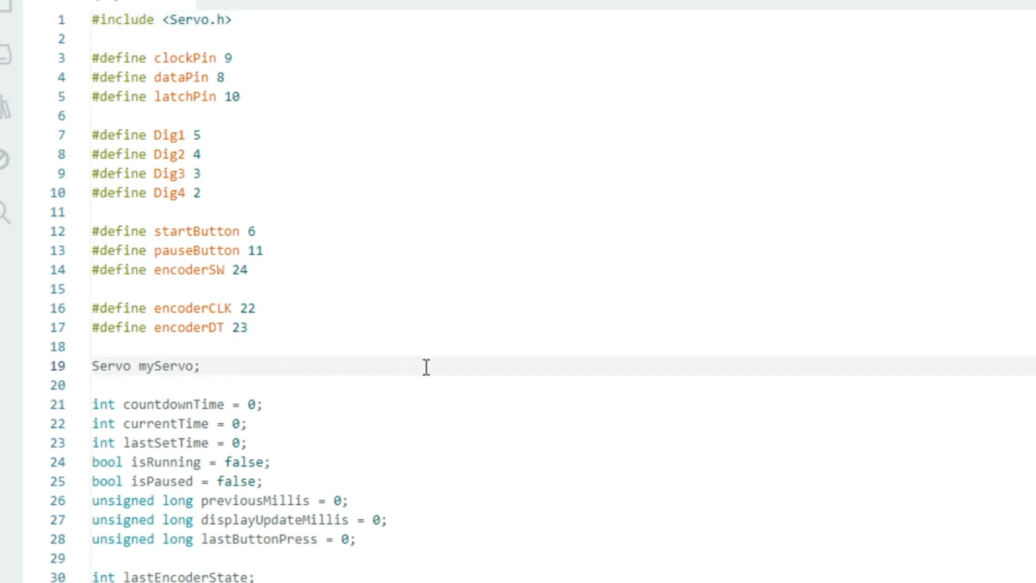
Scroll through the end of setup() into loop() and the start of handleEncoder.
{"action": "scroll", "scroll_direction": "down", "scroll_amount": 3}
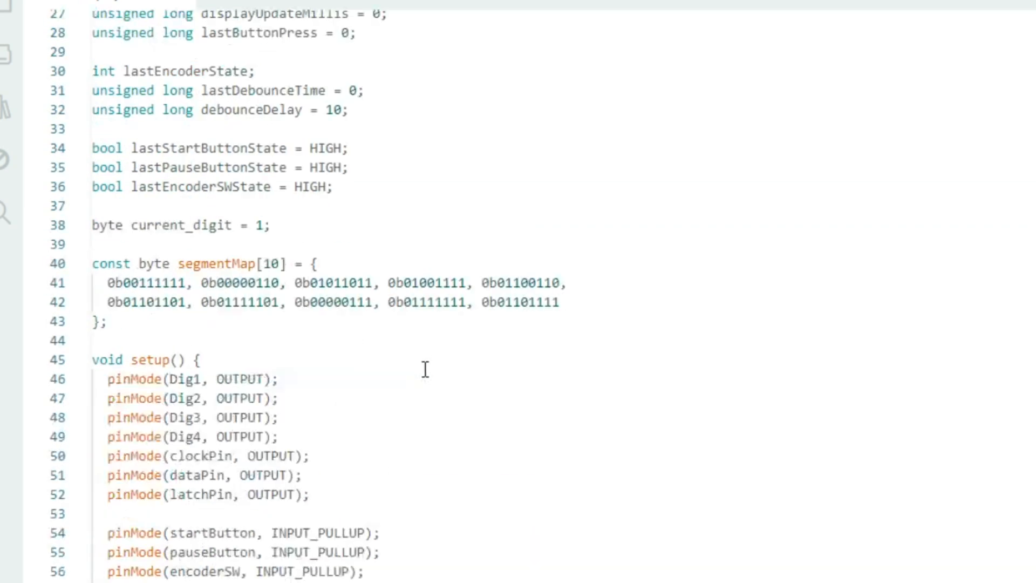
{"action": "scroll", "scroll_direction": "down", "scroll_amount": 3}
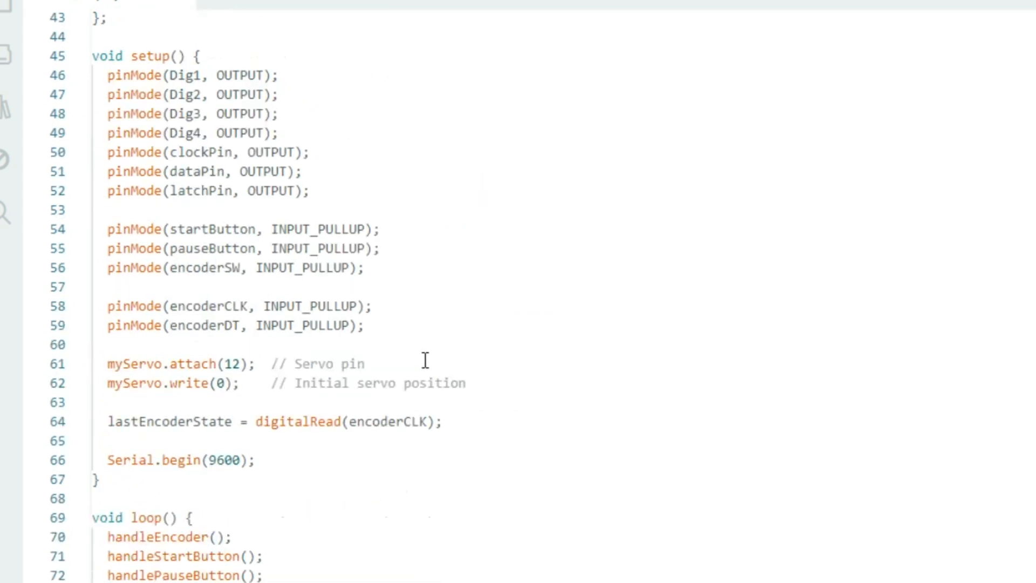
{"action": "scroll", "scroll_direction": "down", "scroll_amount": 3}
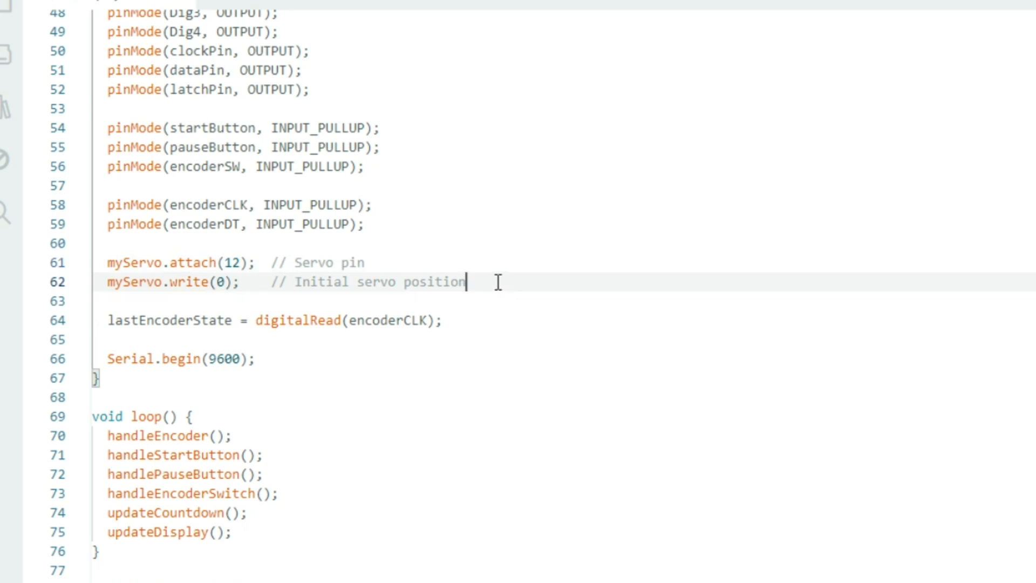
{"action": "scroll", "scroll_direction": "down", "scroll_amount": 3}
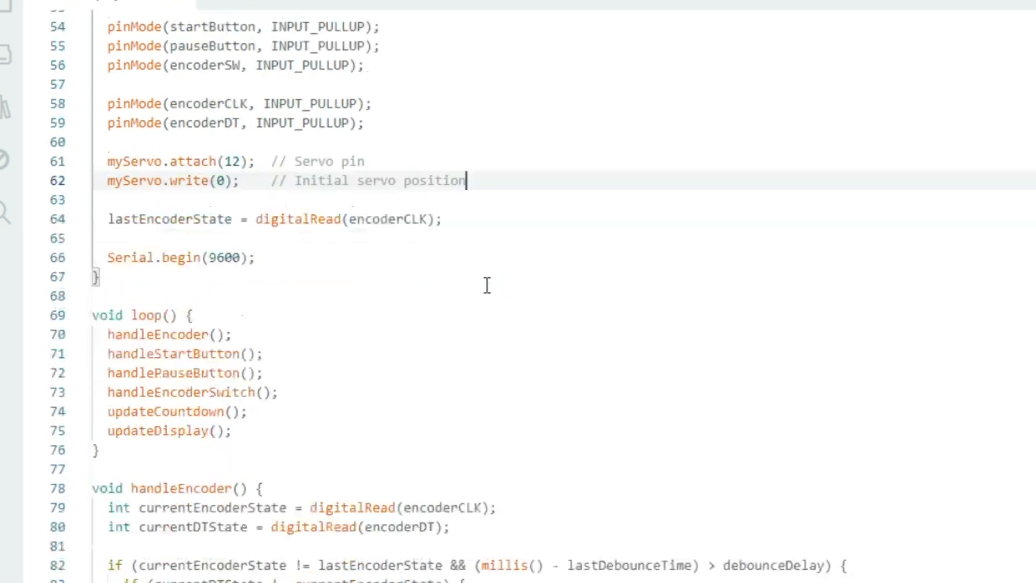
Scroll through handleStartButton and handlePauseButton to handleEncoderSwitch and updateCountdown, then clear the selection.
{"action": "scroll", "scroll_direction": "down", "scroll_amount": 3}
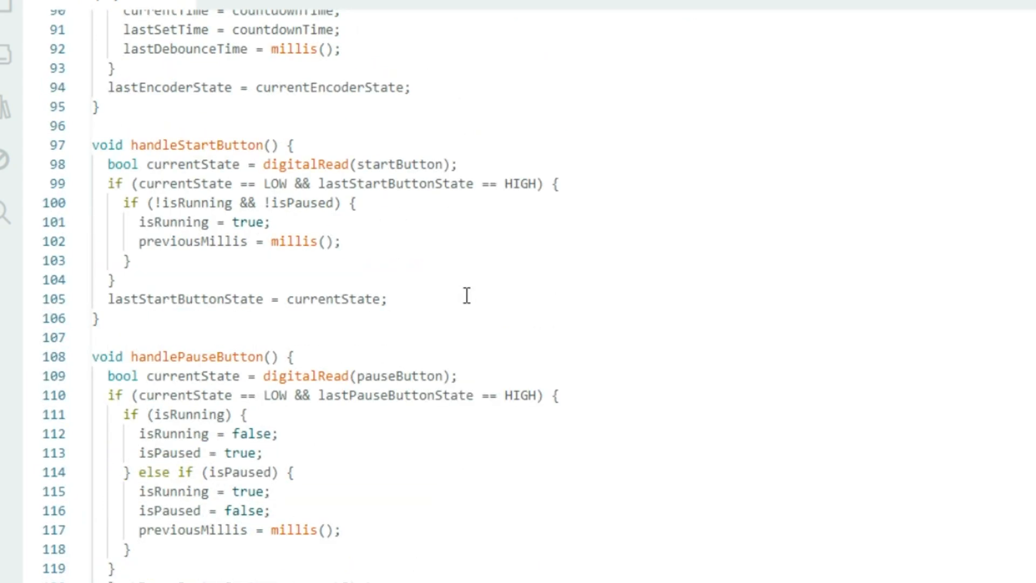
{"action": "scroll", "scroll_direction": "down", "scroll_amount": 3}
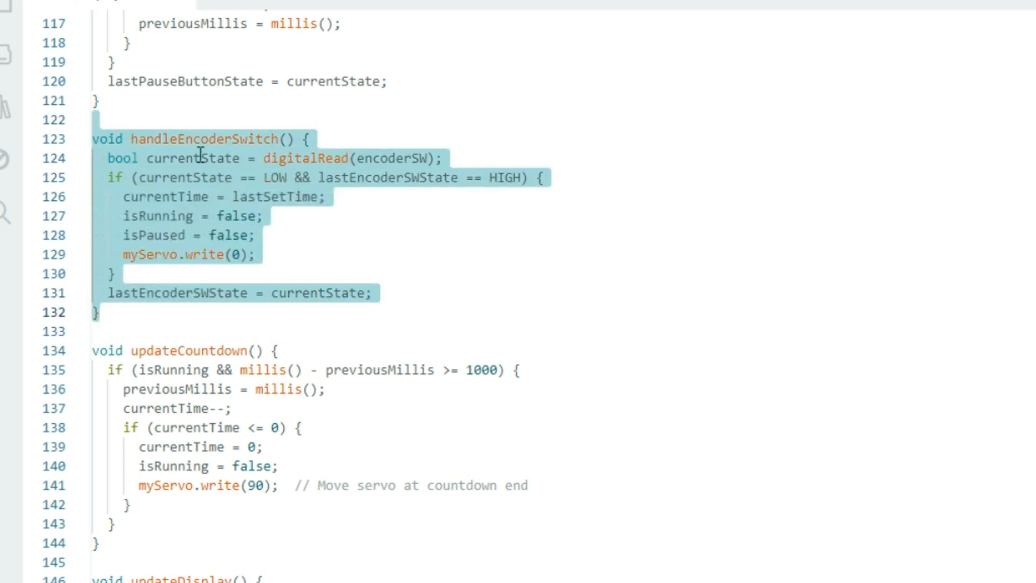
{"action": "left_click", "coordinate": [121, 116]}
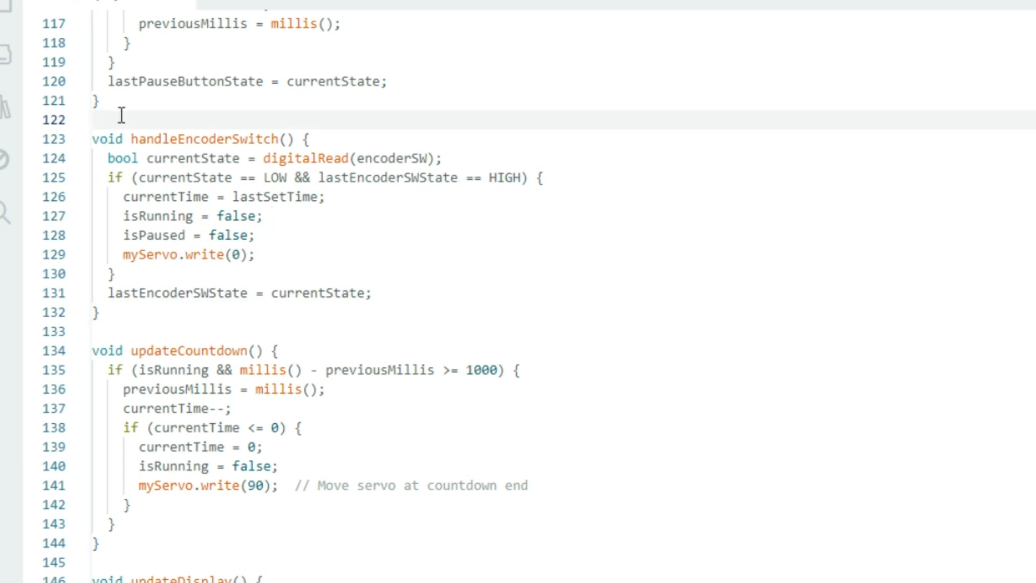